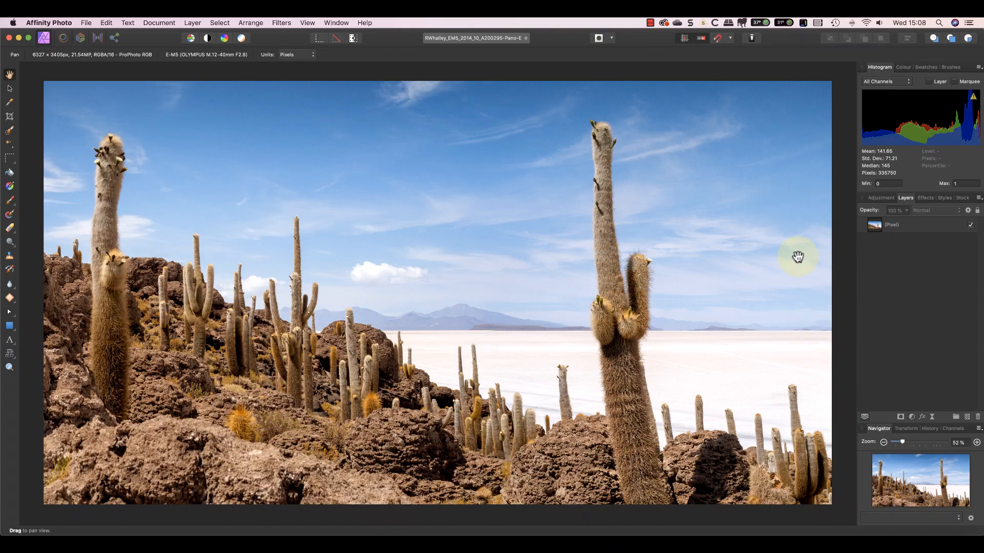
pyautogui.moveTo(754, 239)
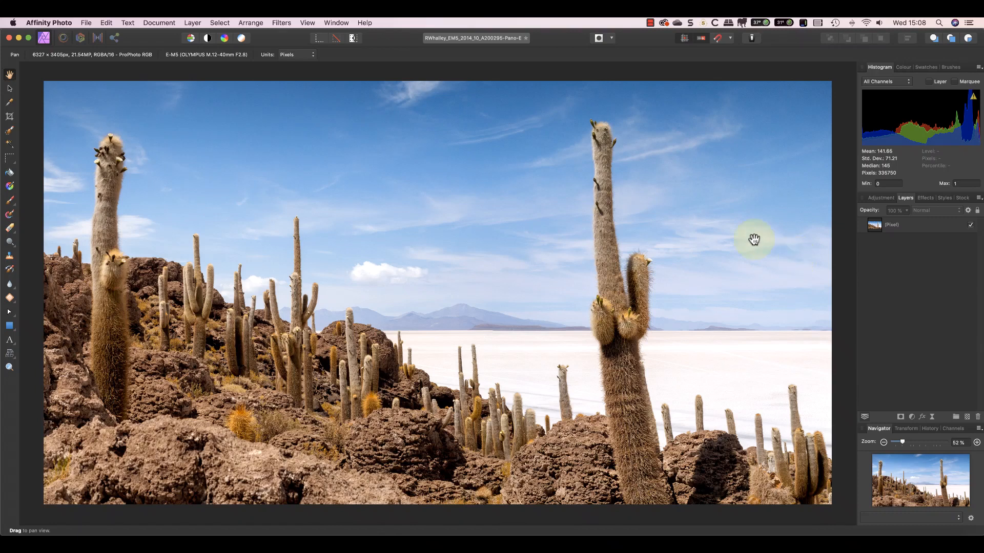
# Enter a 7000 px canvas width in Resize Canvas, height following to 3767.3 px.
pyautogui.click(159, 22)
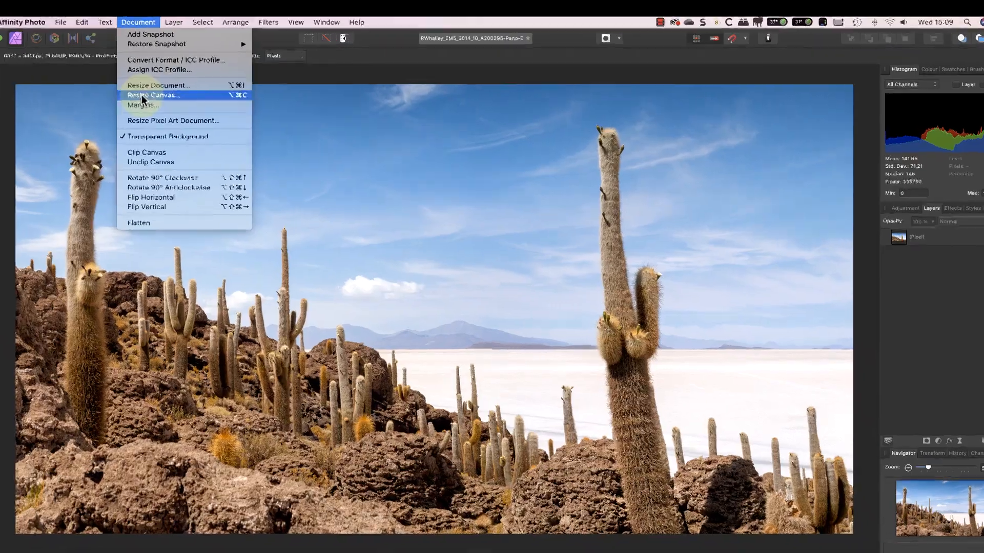
pyautogui.click(154, 95)
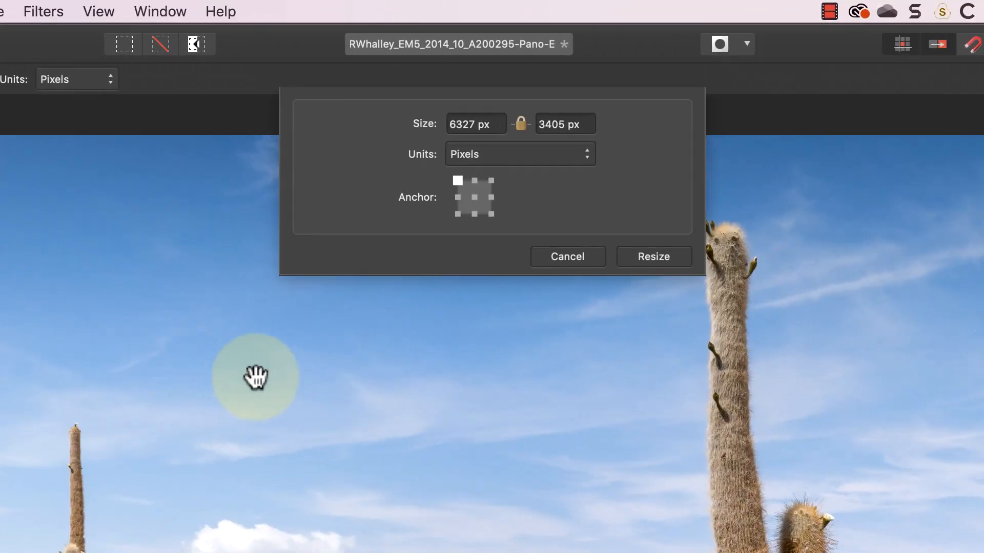
pyautogui.click(476, 124)
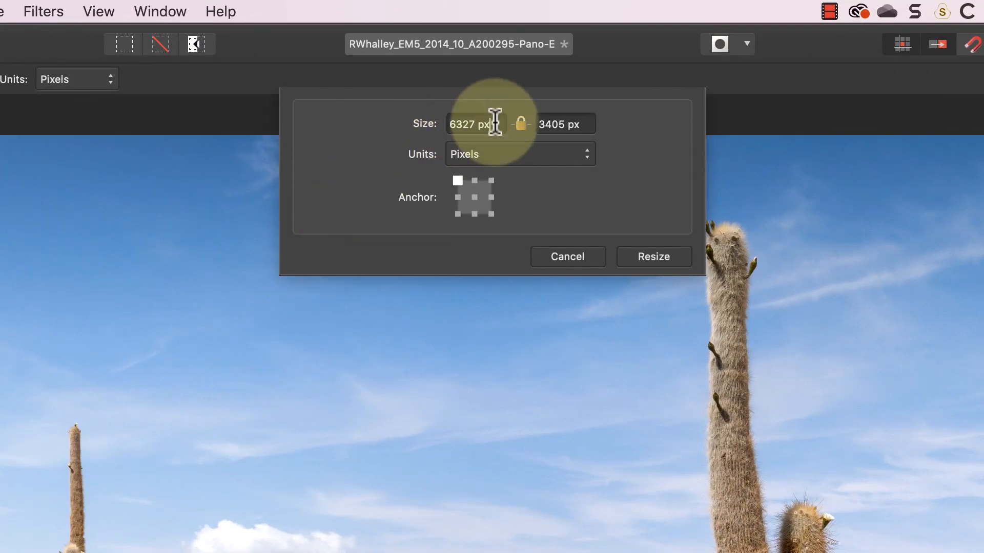
pyautogui.write('7')
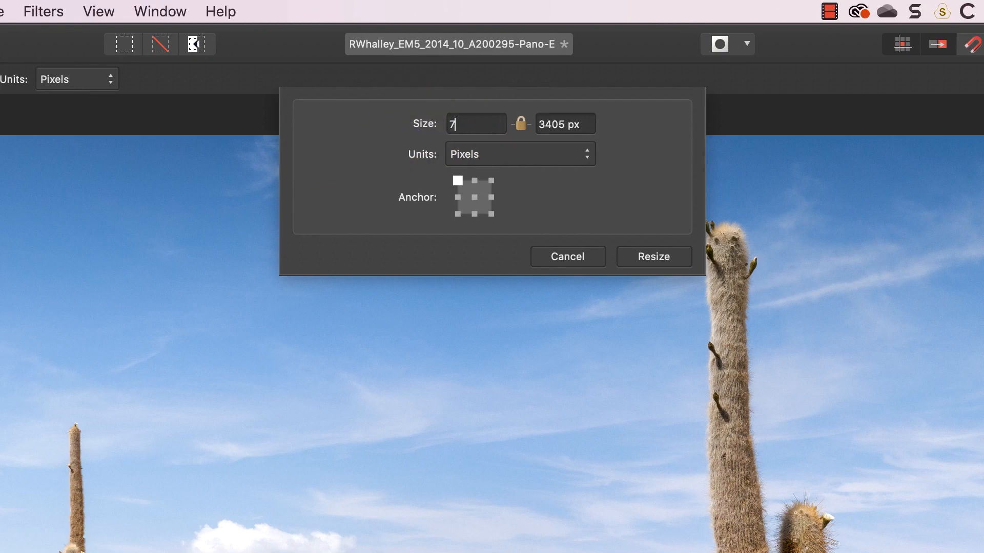
pyautogui.write('000 px')
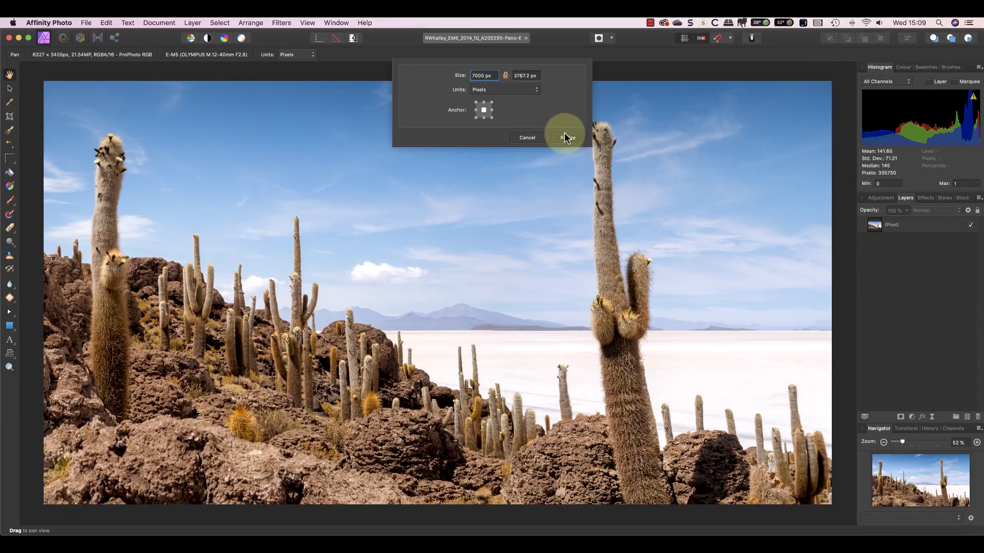
# Apply the 7000 × 3767 px canvas, then undo back to 6327 × 3405 px.
pyautogui.click(570, 138)
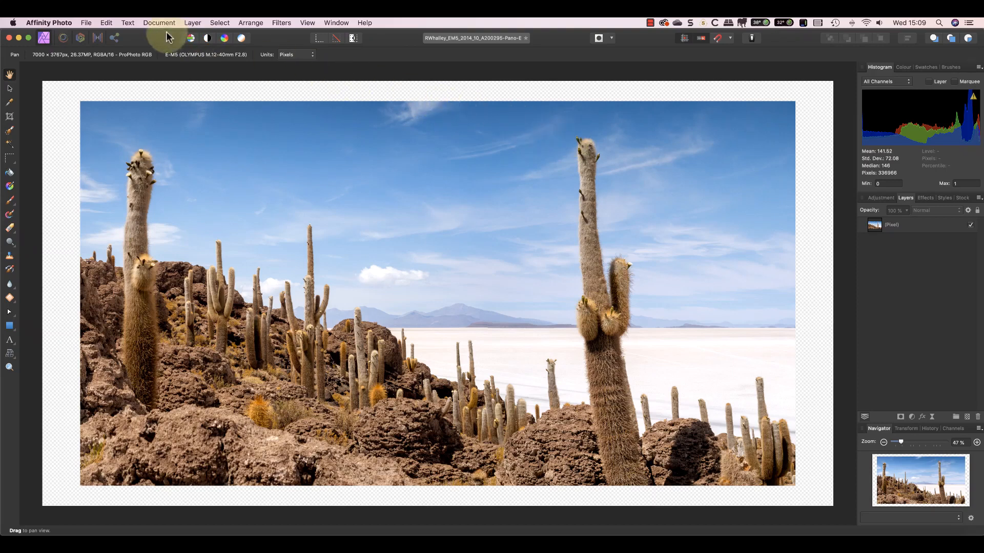
pyautogui.click(159, 23)
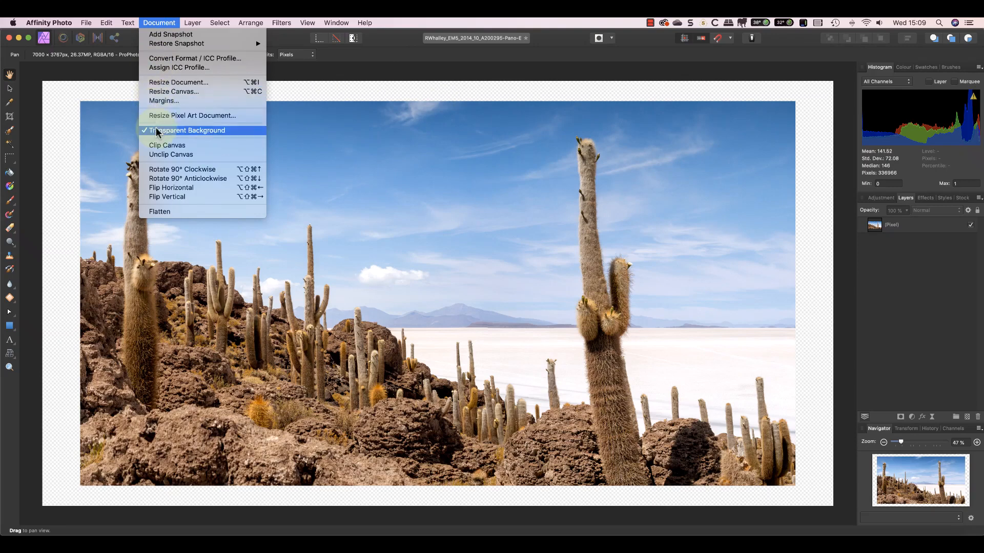
pyautogui.click(188, 130)
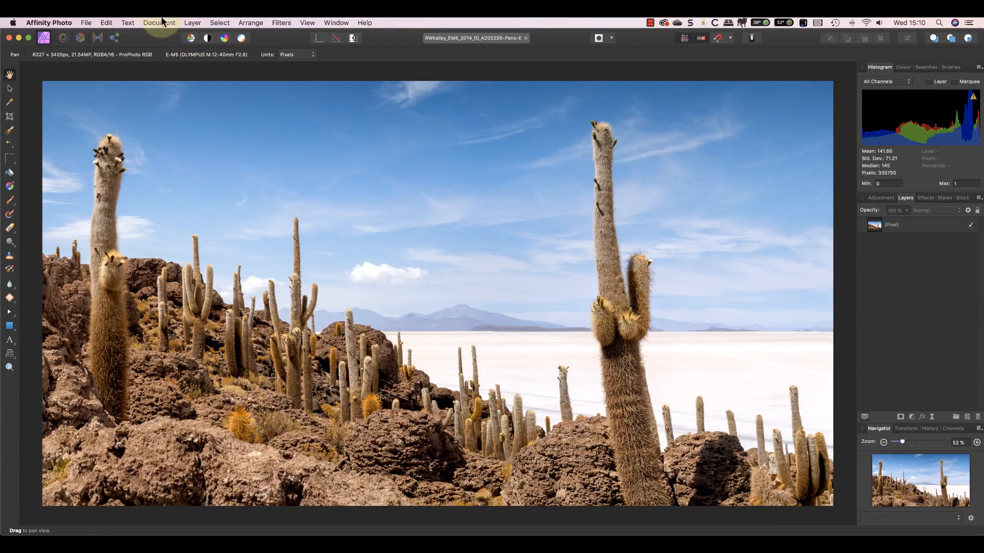
# Enter a 12000 px width in Resize Document, height scaling to 6458 px at 240 DPI.
pyautogui.click(159, 22)
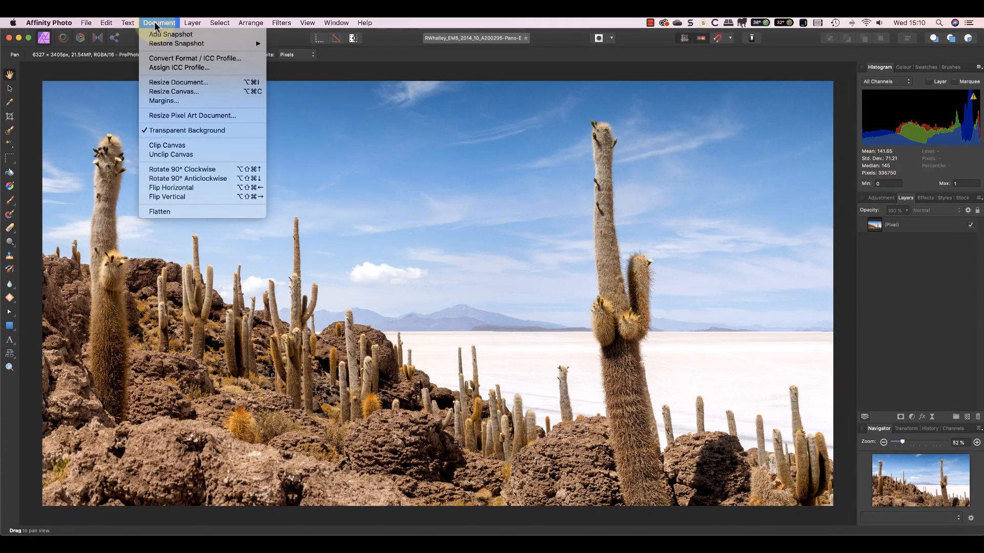
pyautogui.moveTo(163, 84)
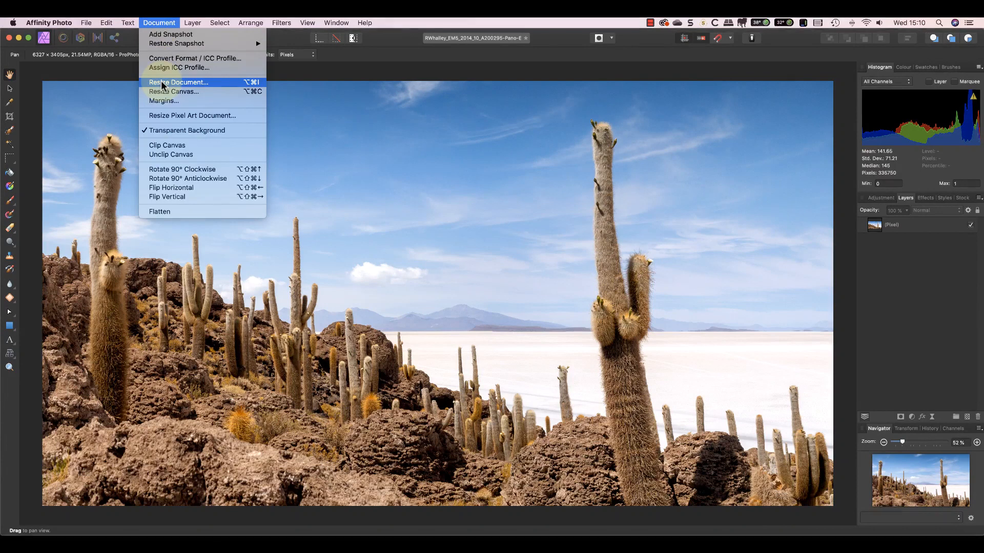
pyautogui.click(178, 82)
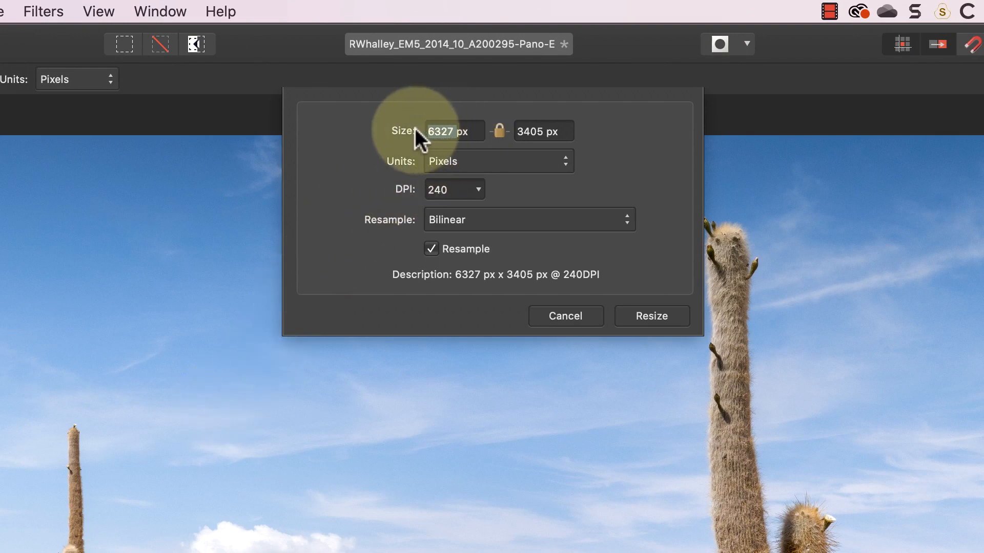
pyautogui.write('1200px')
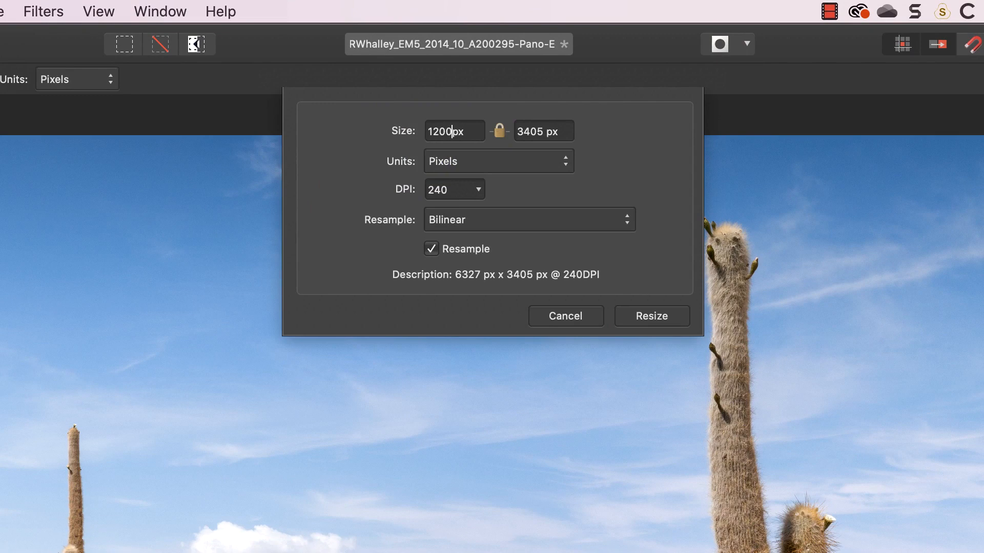
pyautogui.write('12000')
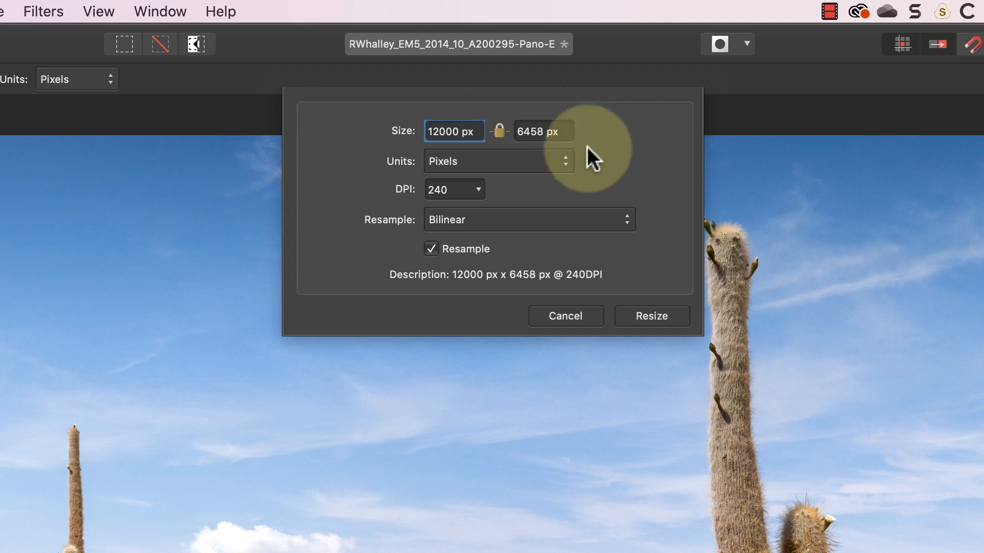
# View the size in inches and back in pixels, then switch off Resample, restoring 6327 × 3405 px.
pyautogui.click(499, 162)
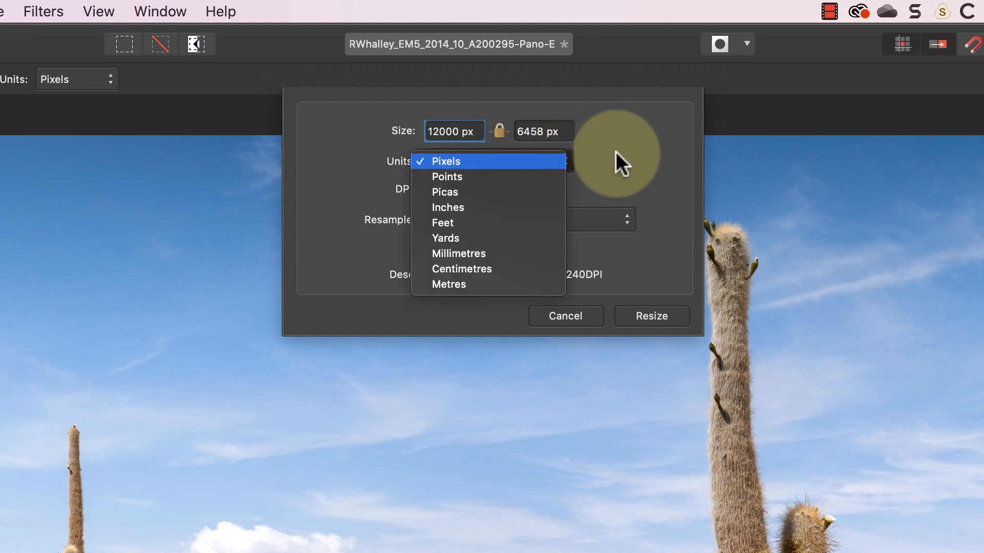
pyautogui.click(445, 162)
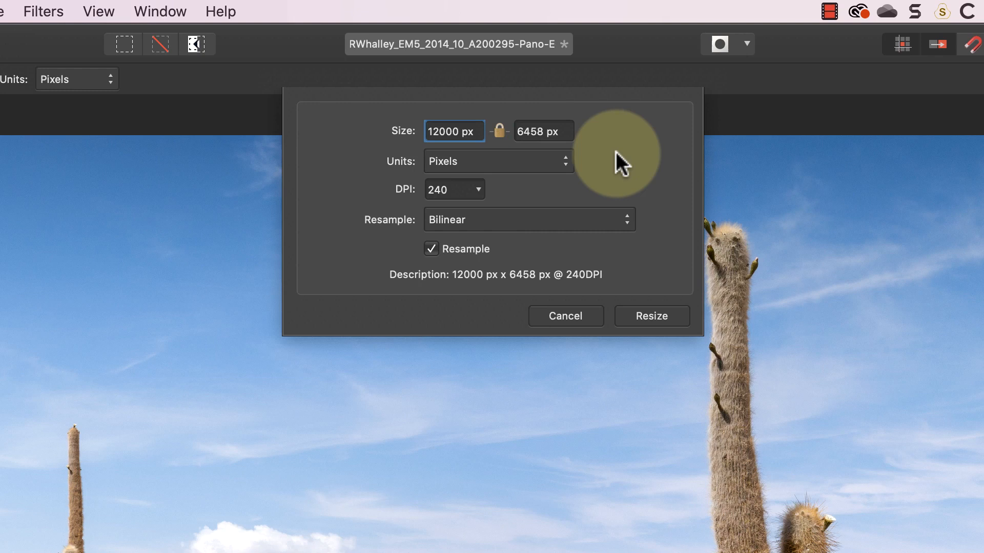
pyautogui.click(498, 161)
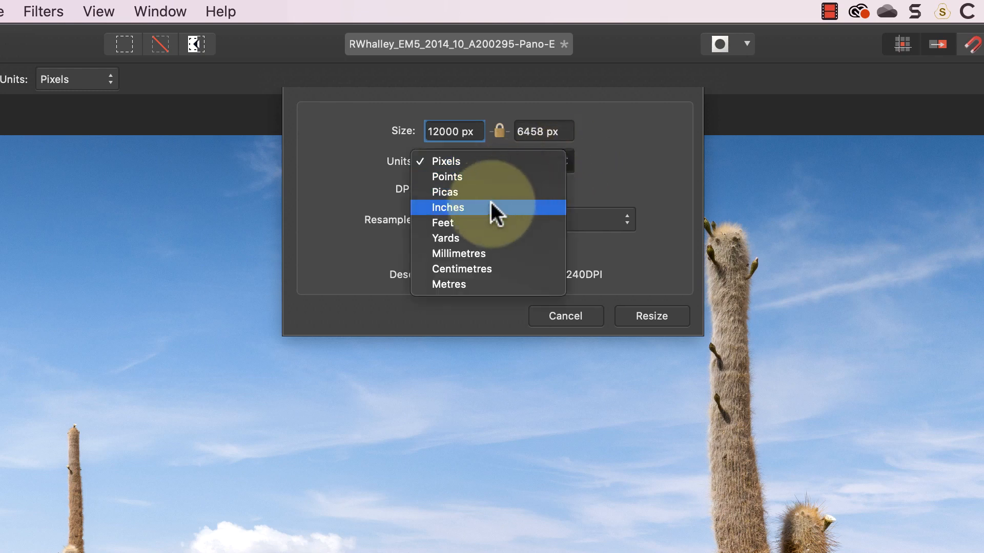
pyautogui.click(448, 207)
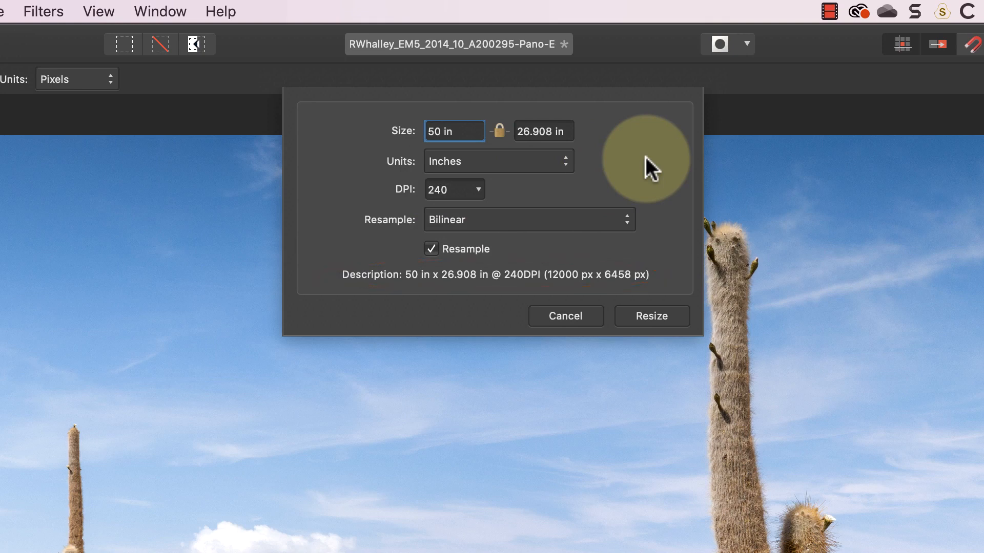
pyautogui.click(499, 161)
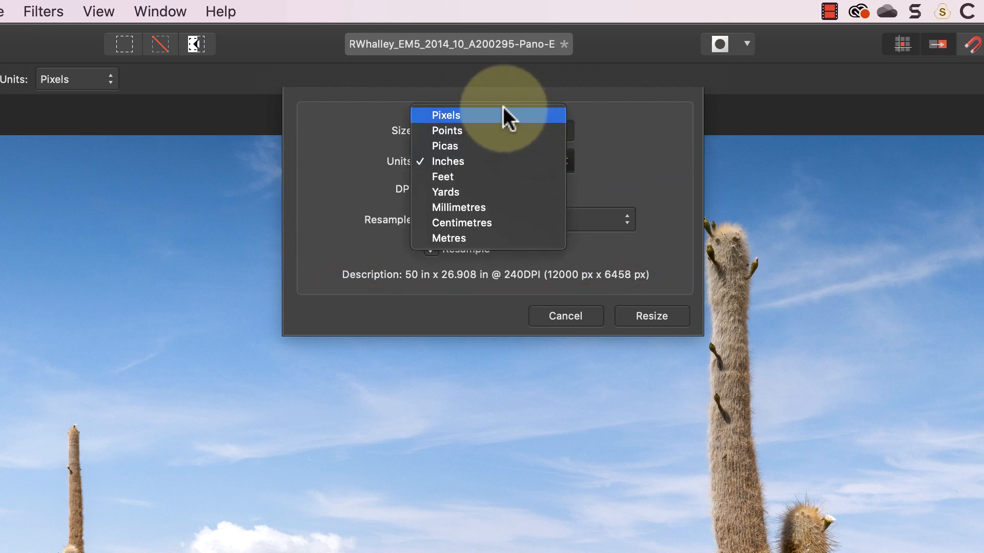
pyautogui.click(445, 115)
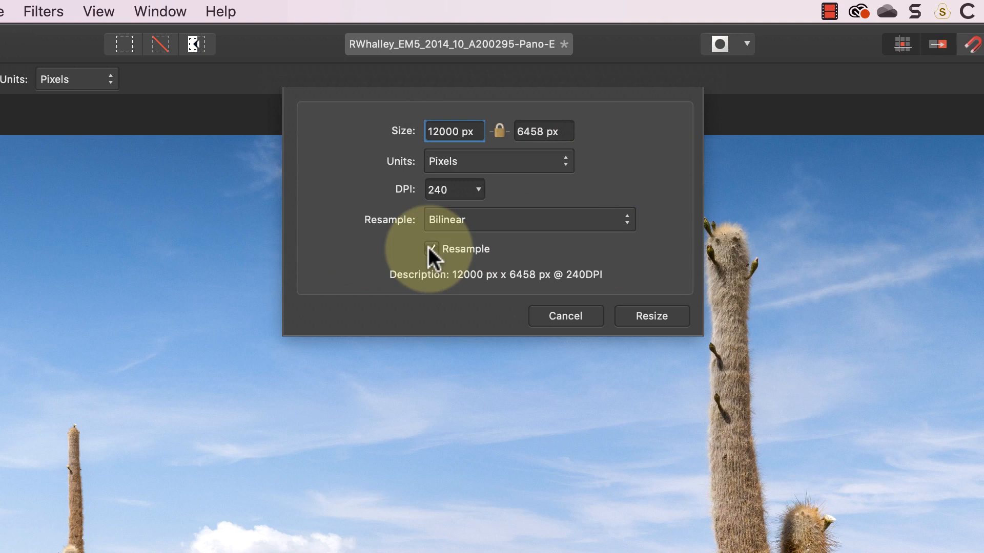
pyautogui.click(431, 249)
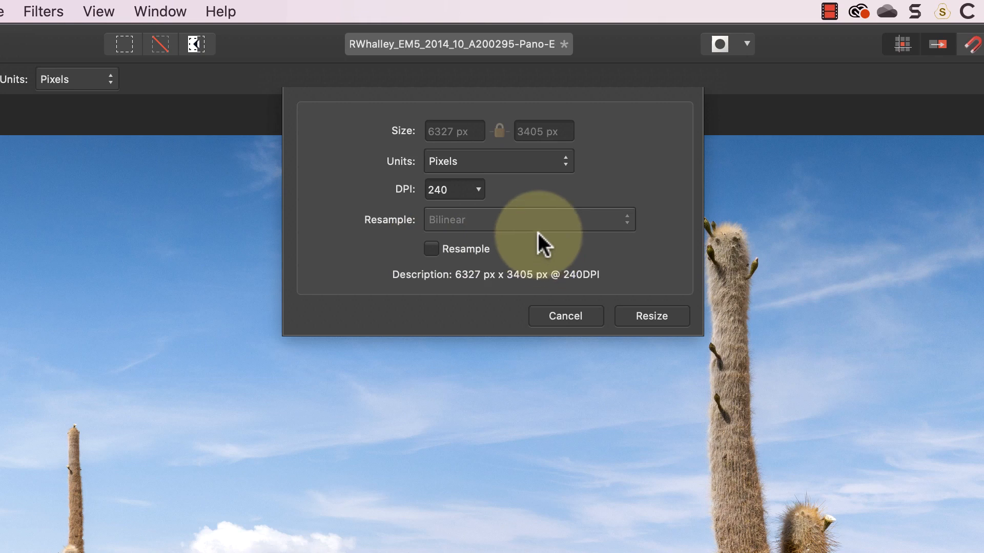
# Set a 50 inch print width without resampling, then view the result in pixels again.
pyautogui.click(498, 161)
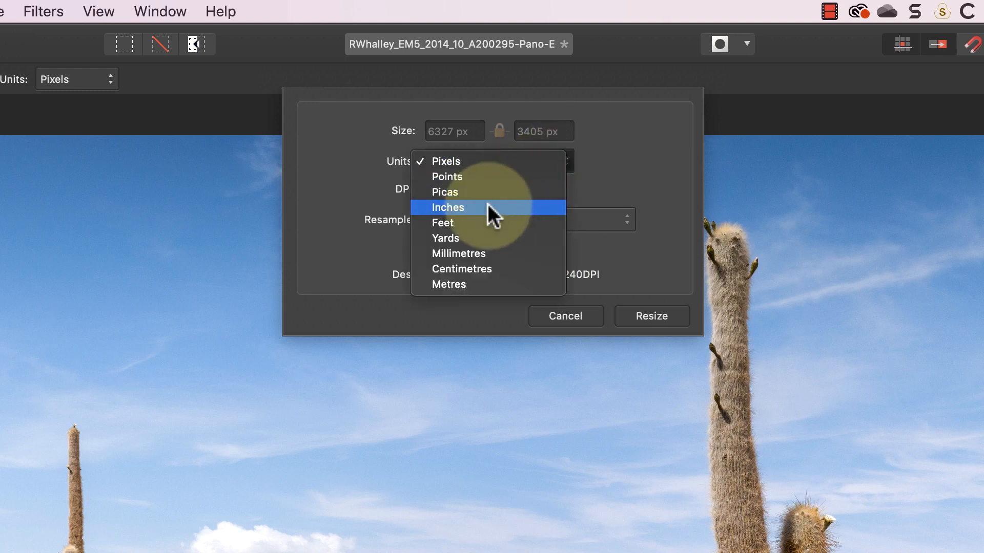
pyautogui.click(447, 207)
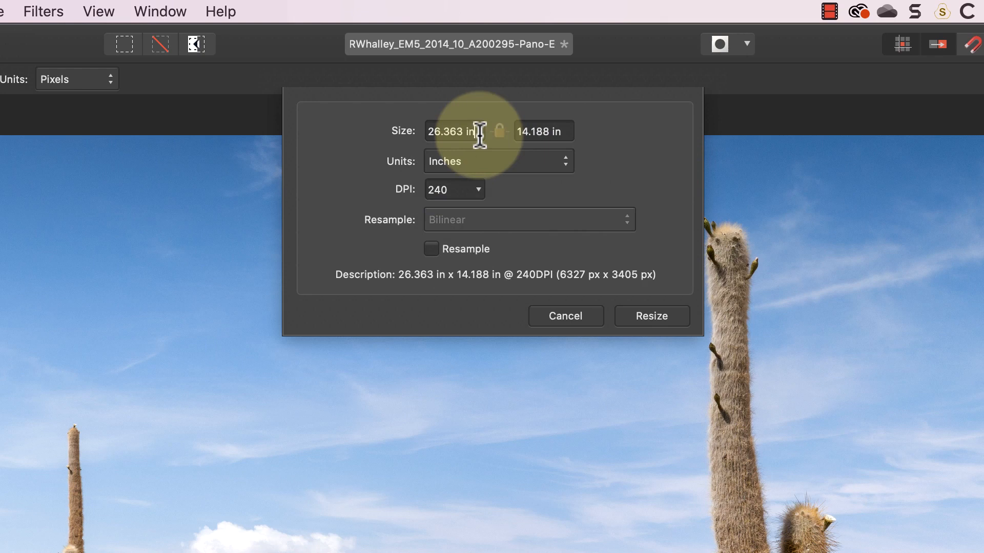
pyautogui.write('50 in')
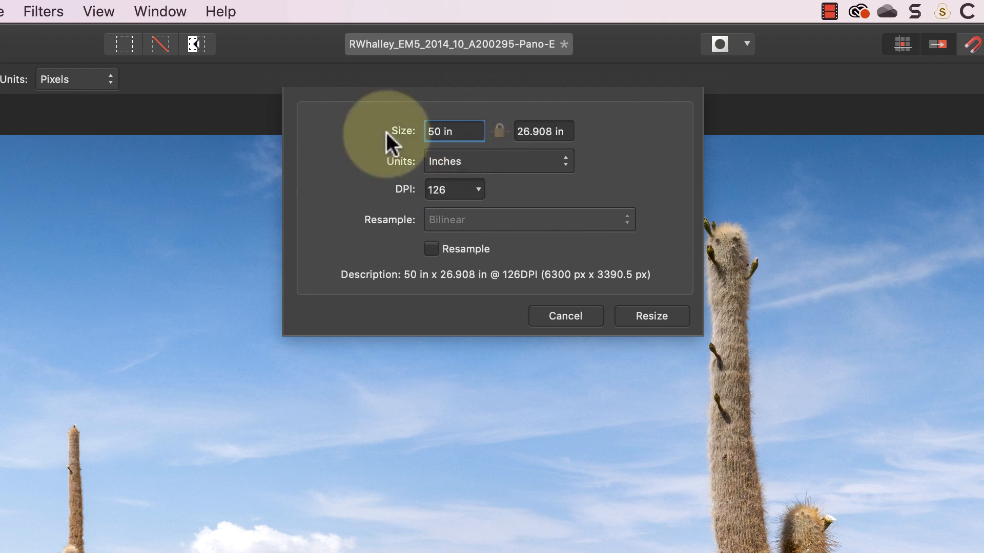
pyautogui.moveTo(618, 149)
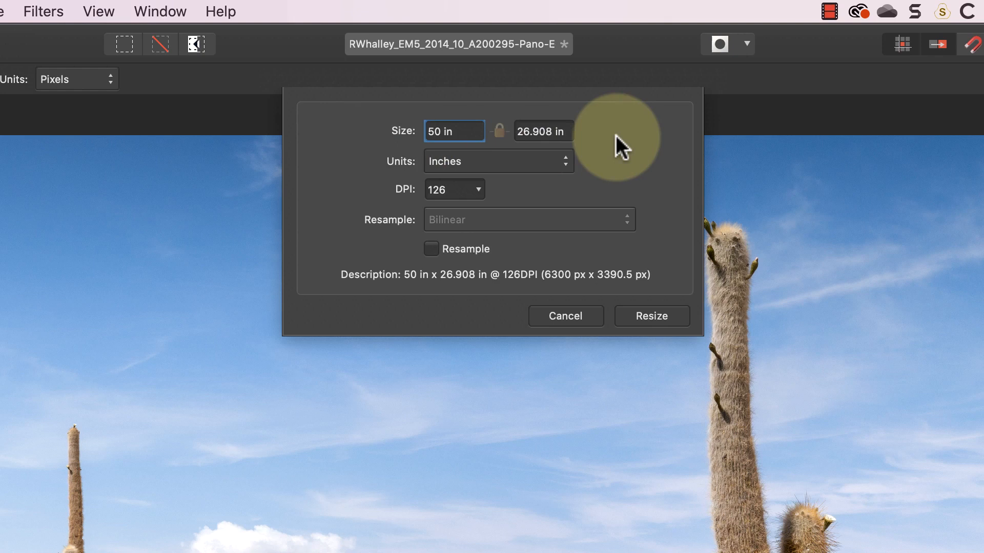
pyautogui.moveTo(606, 147)
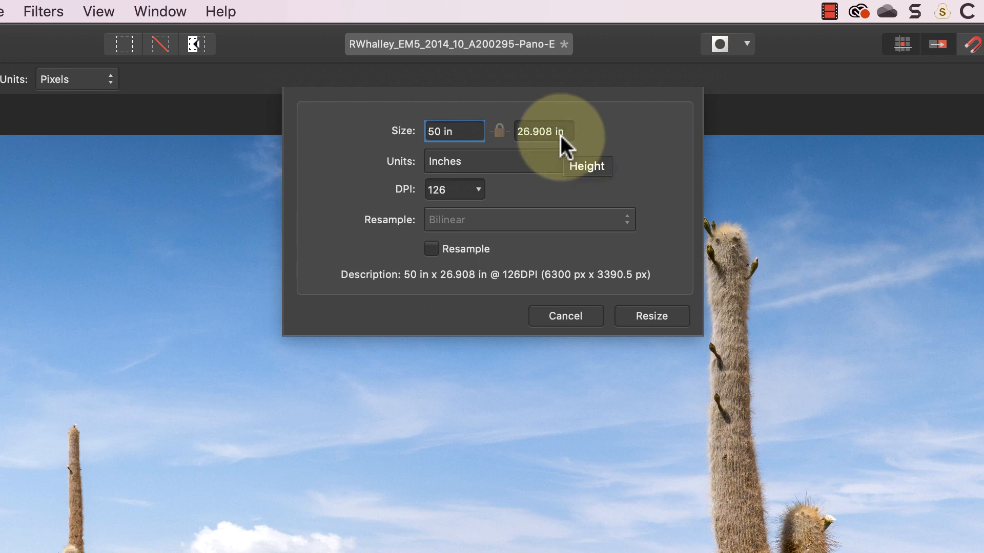
pyautogui.click(455, 161)
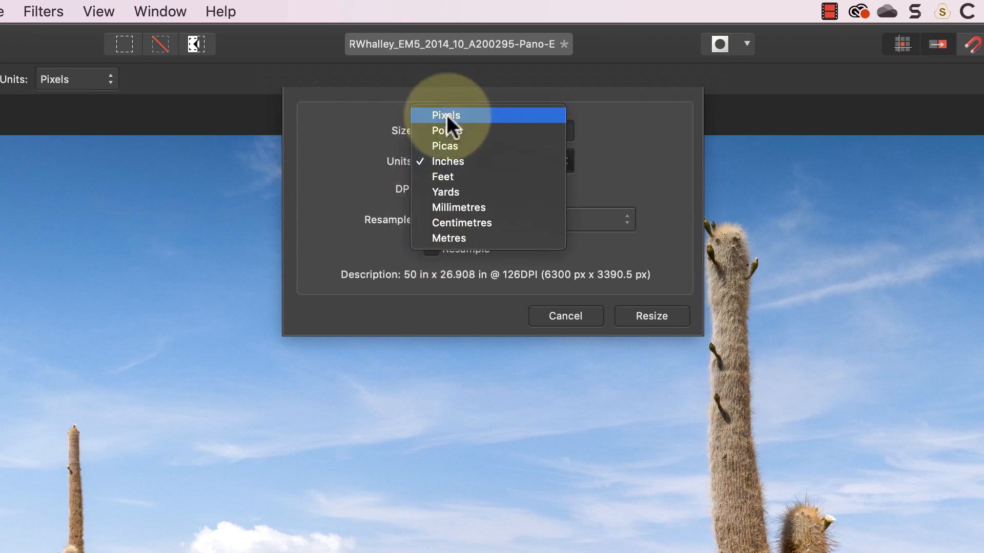
pyautogui.click(446, 115)
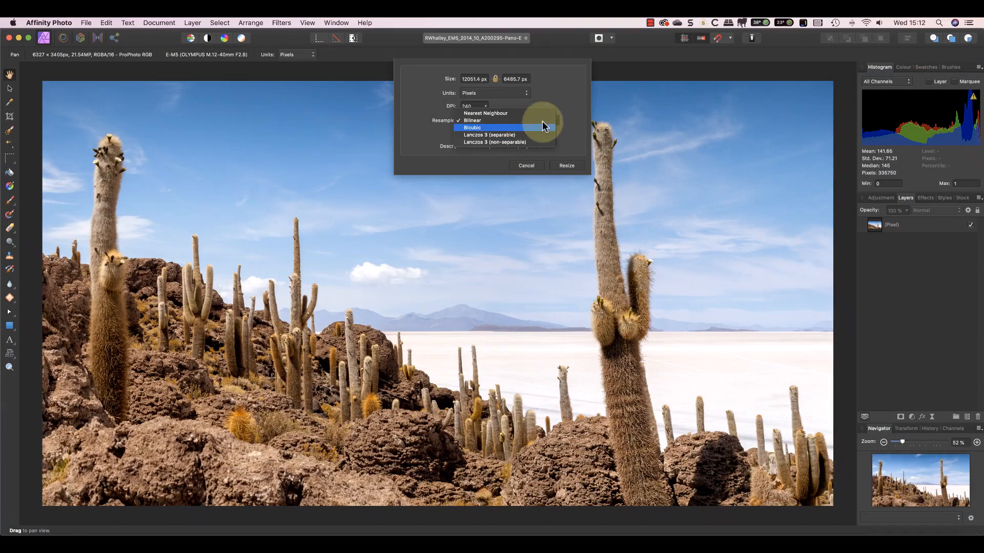
# Apply the resize with Bicubic resampling and inspect the enlarged image at 100%.
pyautogui.click(493, 135)
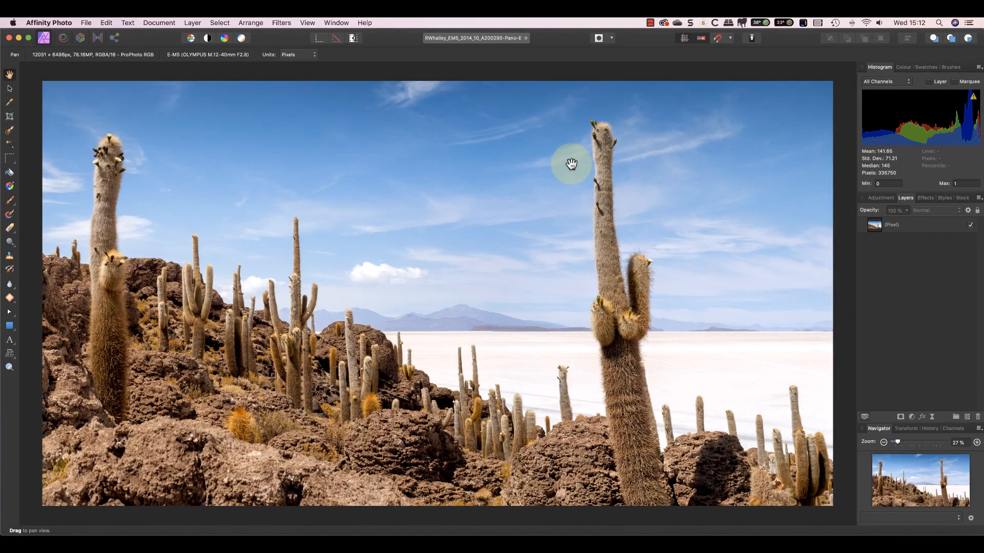
pyautogui.click(976, 442)
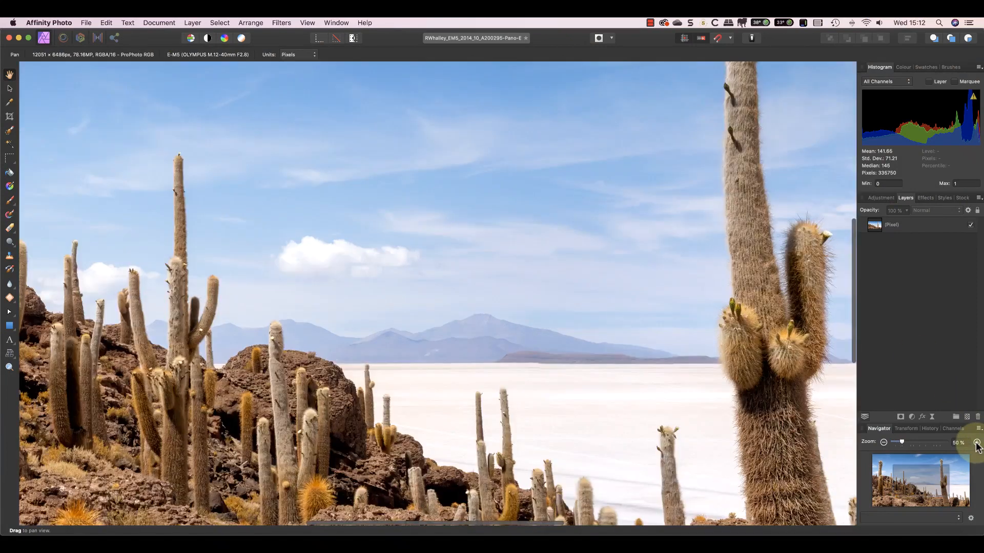
pyautogui.click(976, 443)
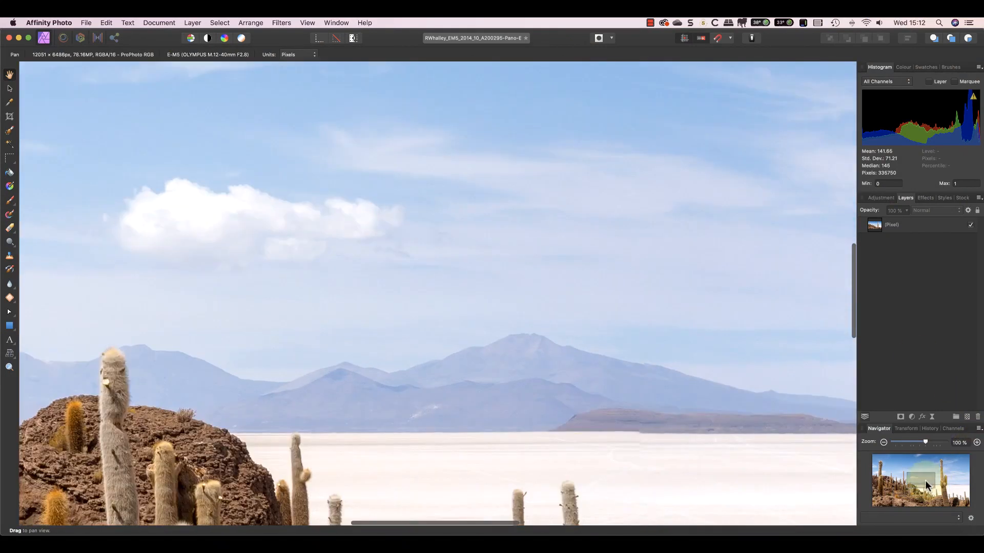
pyautogui.moveTo(926, 485); pyautogui.dragTo(944, 485)
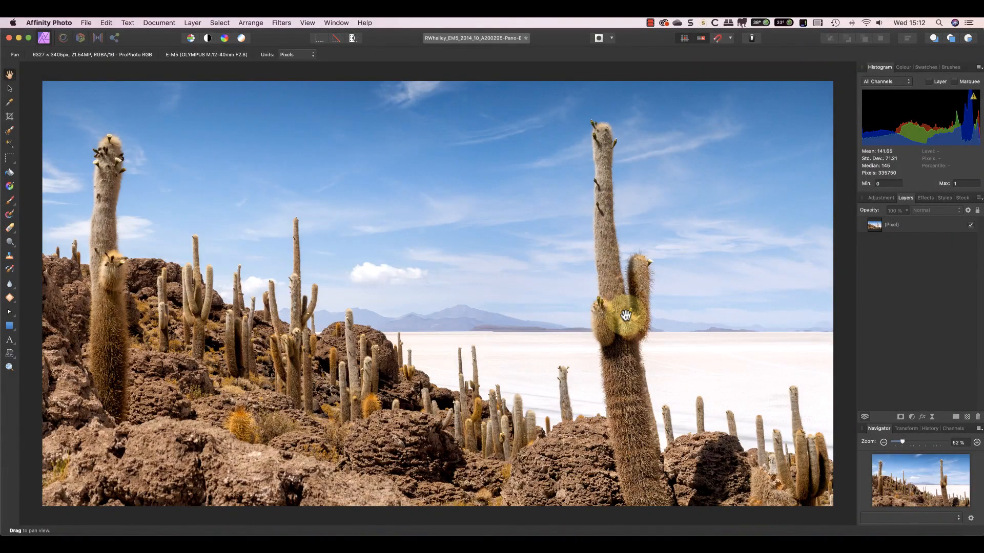
pyautogui.click(159, 23)
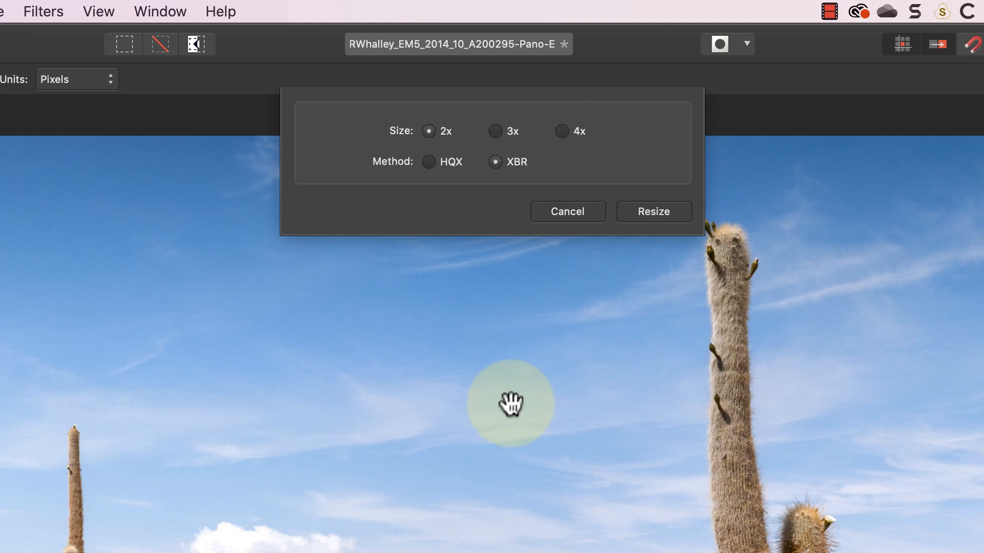
pyautogui.moveTo(492, 386)
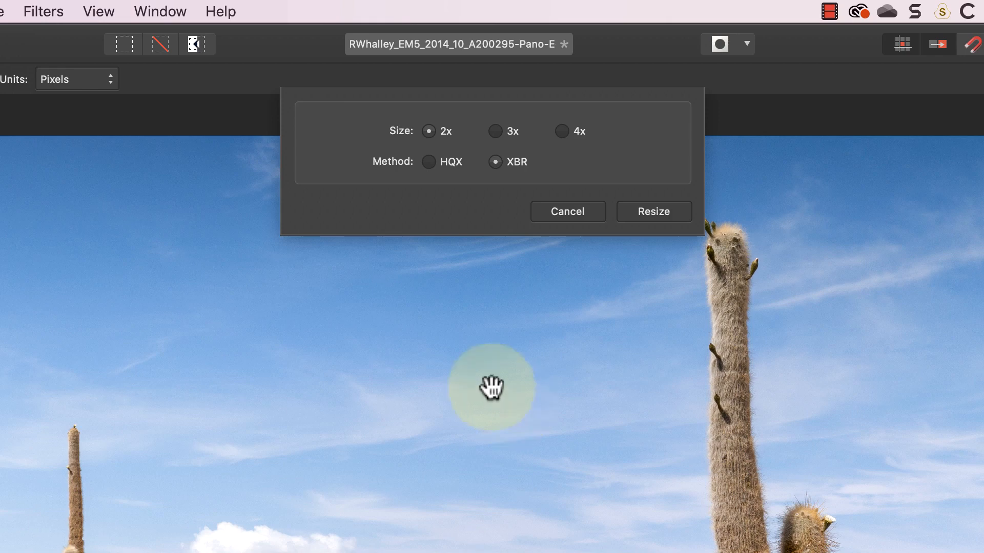
pyautogui.click(426, 162)
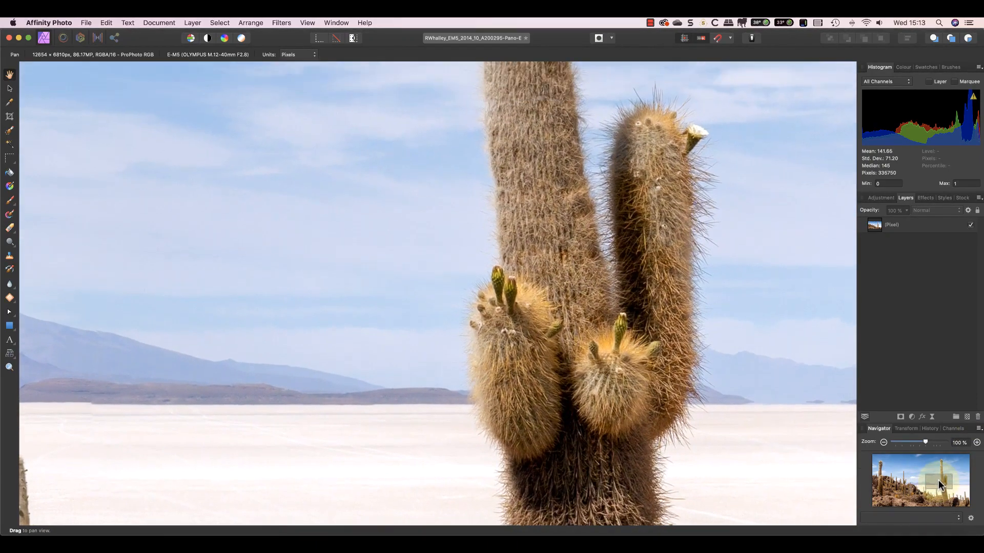
pyautogui.moveTo(940, 485); pyautogui.dragTo(936, 501)
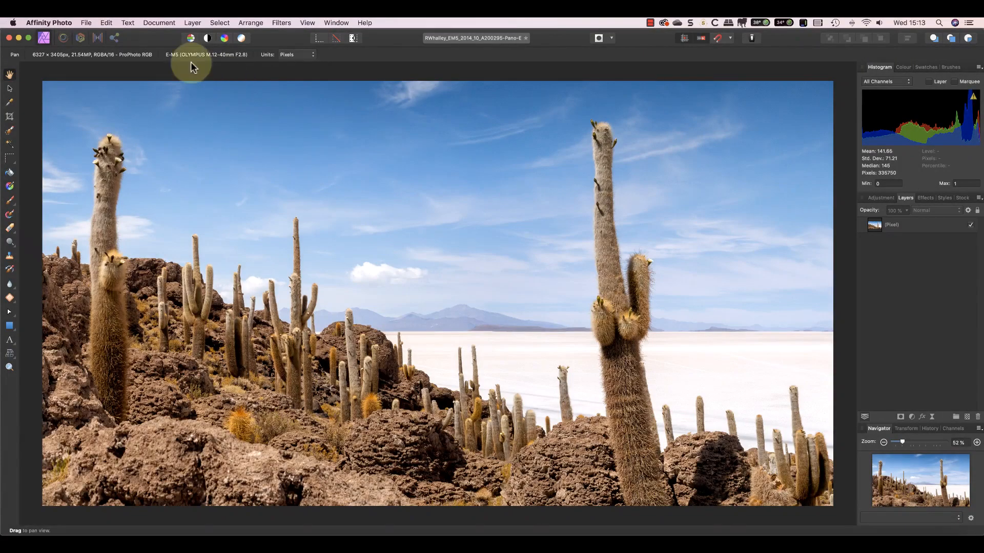
# Set a TIFF export at 12000 × 6458 px with Lanczos 3 (separable) resampling.
pyautogui.click(86, 22)
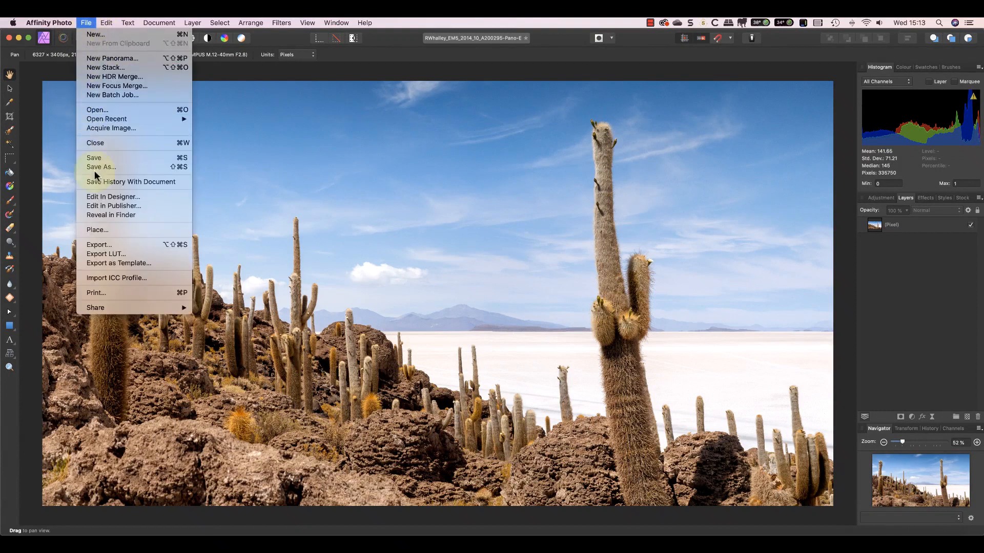
pyautogui.click(98, 244)
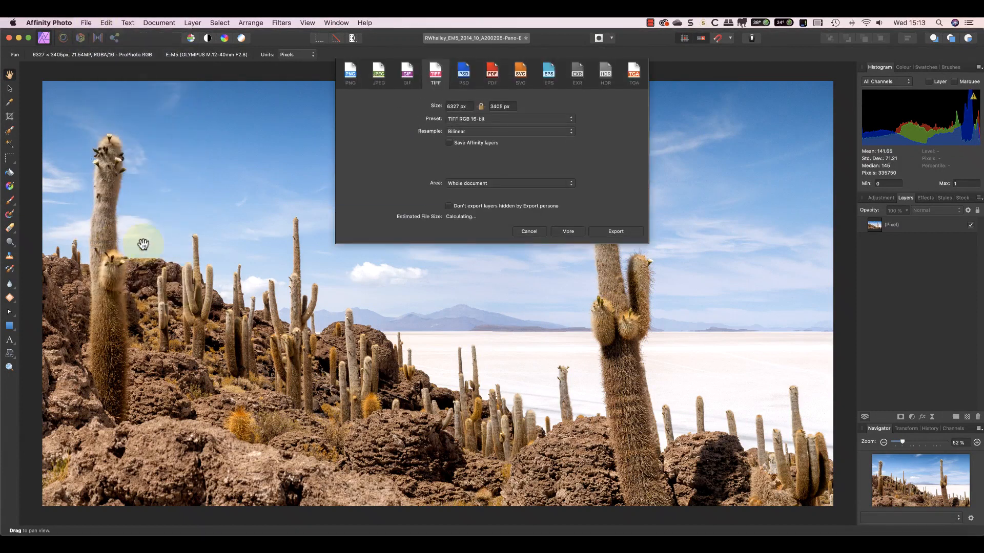
pyautogui.moveTo(453, 112)
pyautogui.write('2')
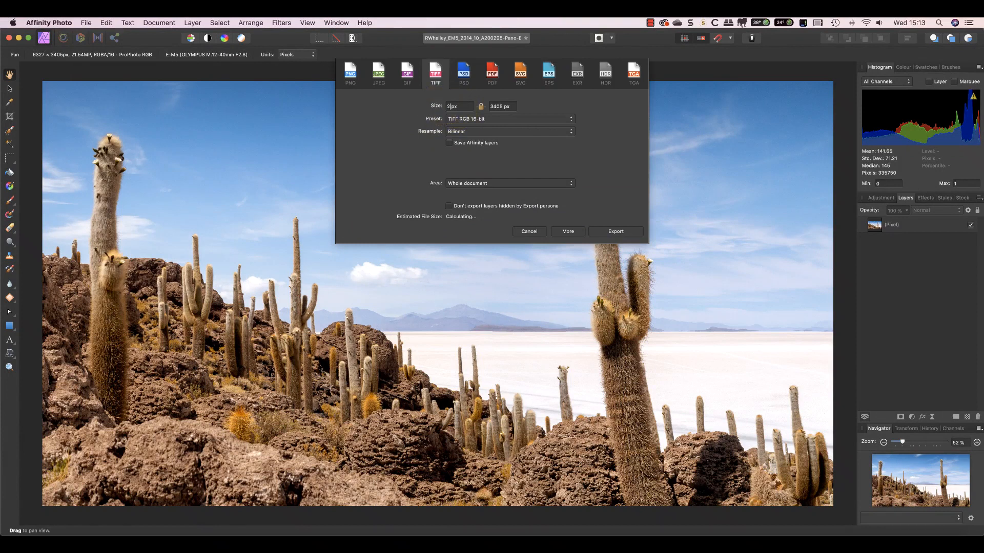
pyautogui.write('12')
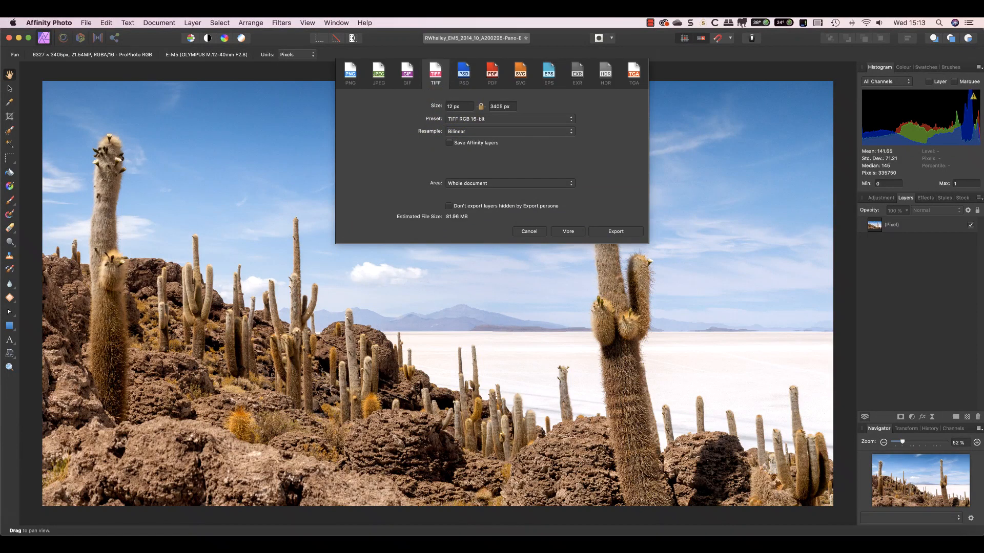
pyautogui.write('12000')
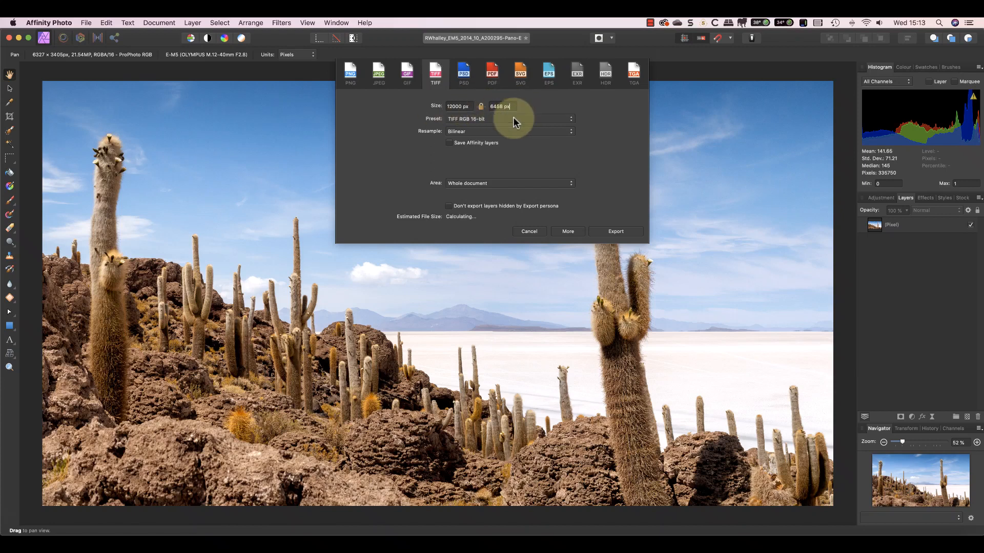
pyautogui.click(511, 131)
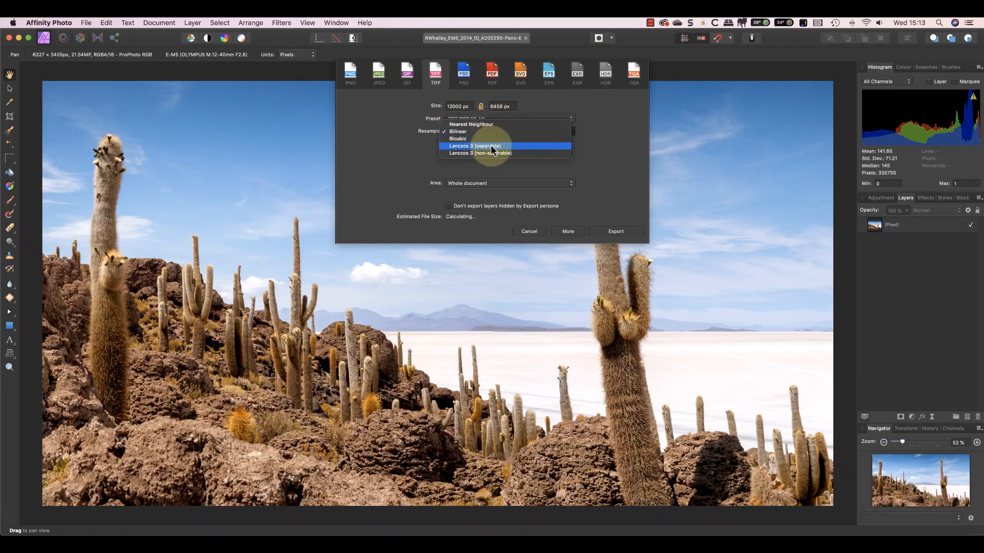
pyautogui.click(474, 145)
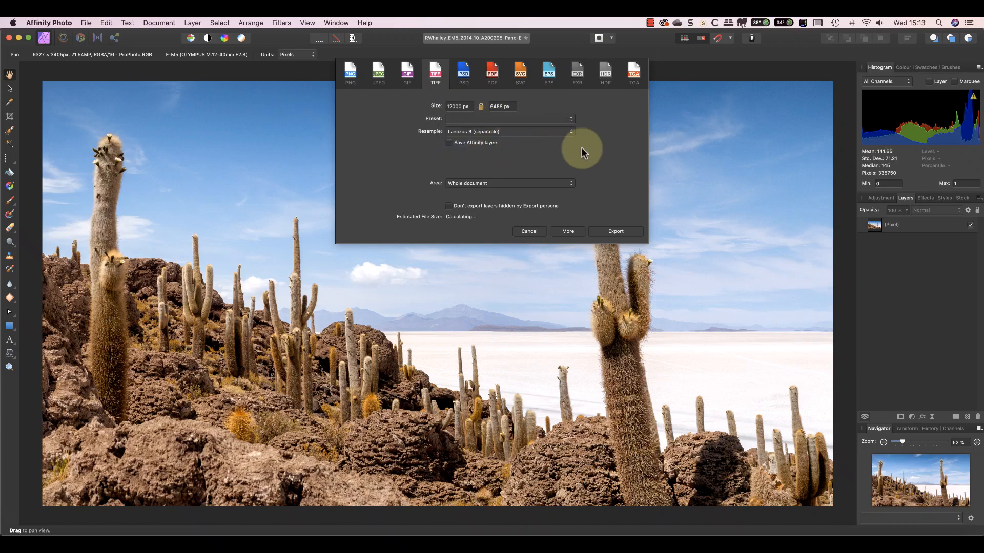
pyautogui.click(500, 105)
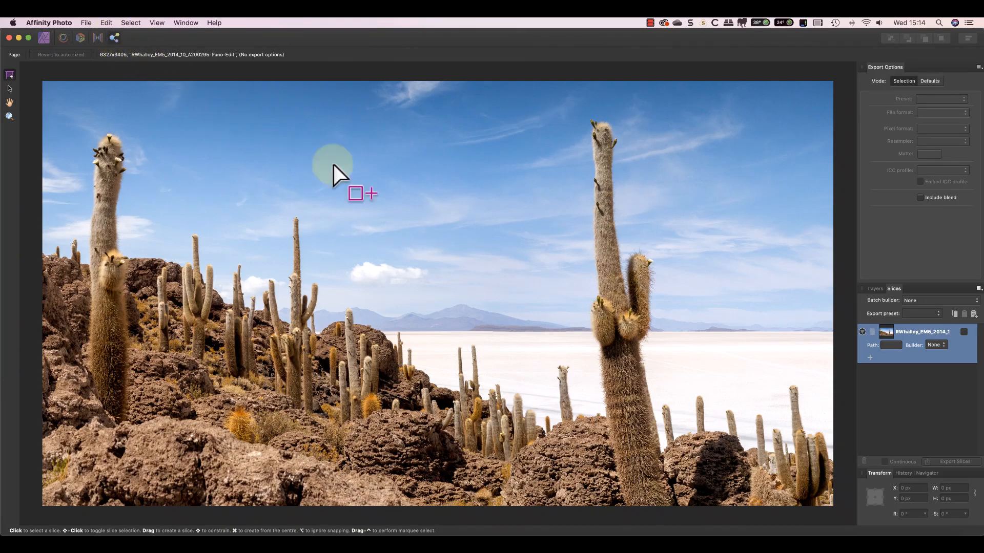
pyautogui.moveTo(675, 322)
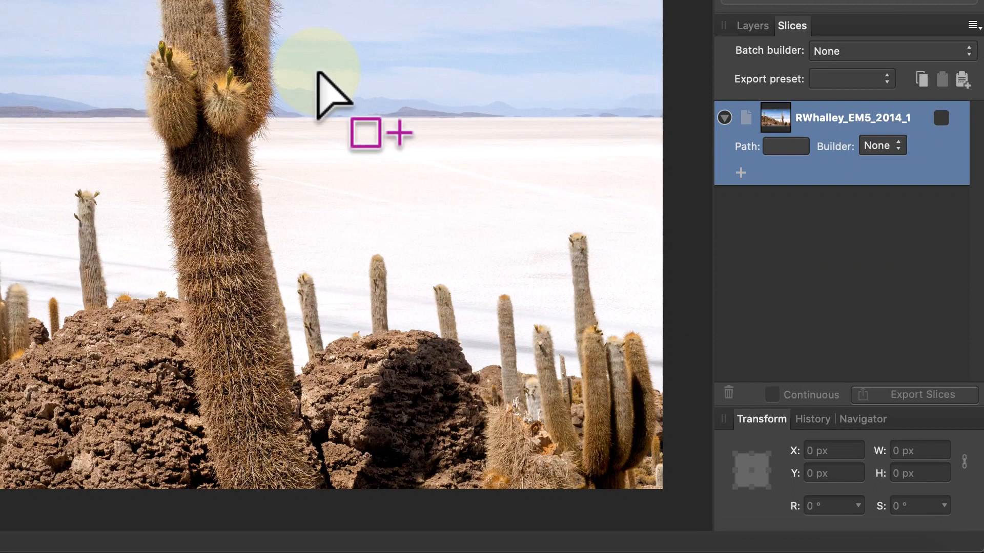
# Select the whole-document slice listed in the Slices panel.
pyautogui.click(724, 117)
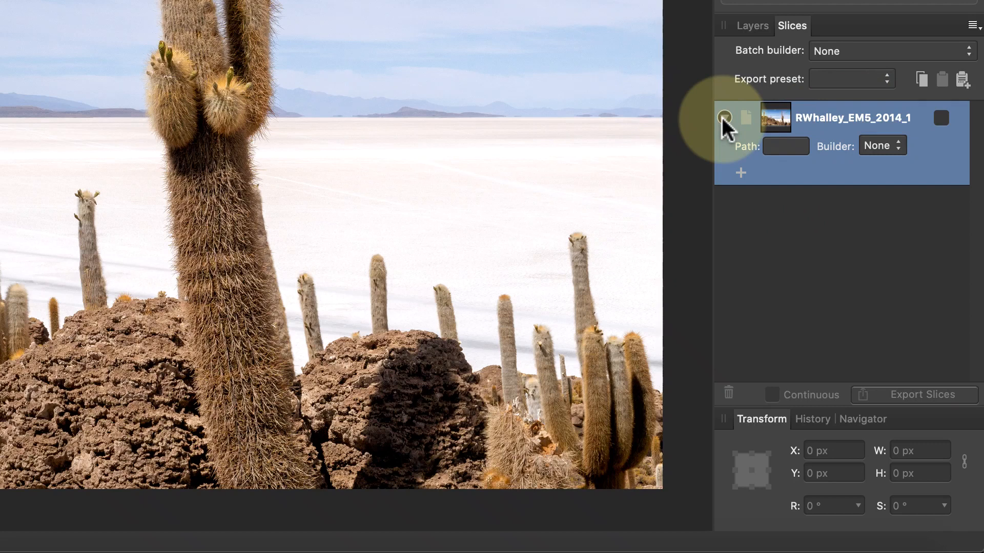
# Set the slice to TIFF RGB 16-bit at 1x and add JPEG exports at 2x and 3x.
pyautogui.click(723, 119)
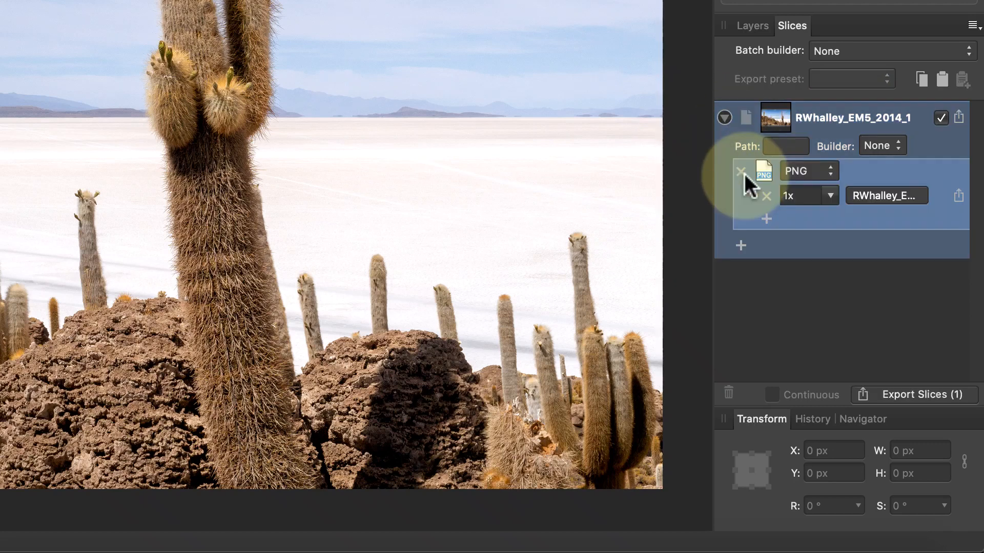
pyautogui.click(807, 170)
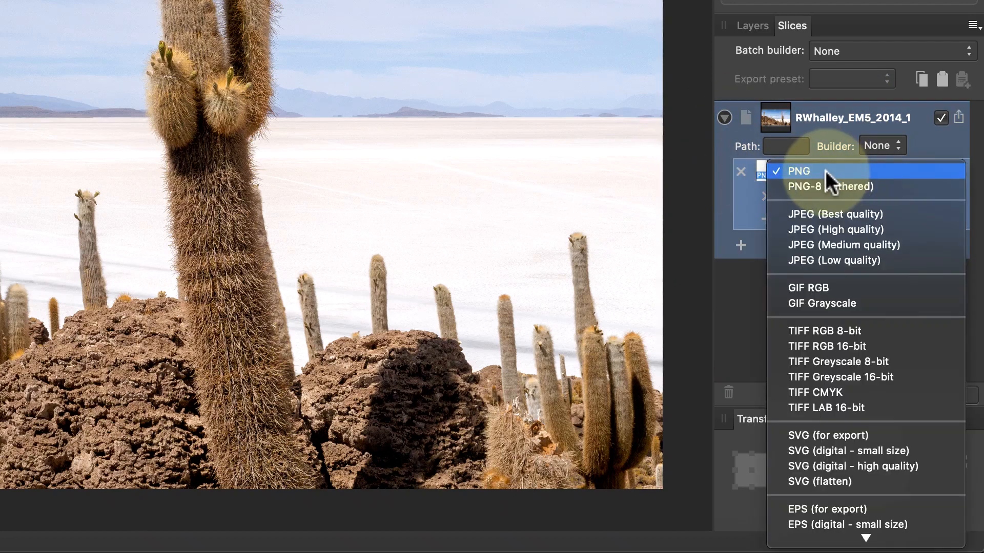
pyautogui.moveTo(852, 353)
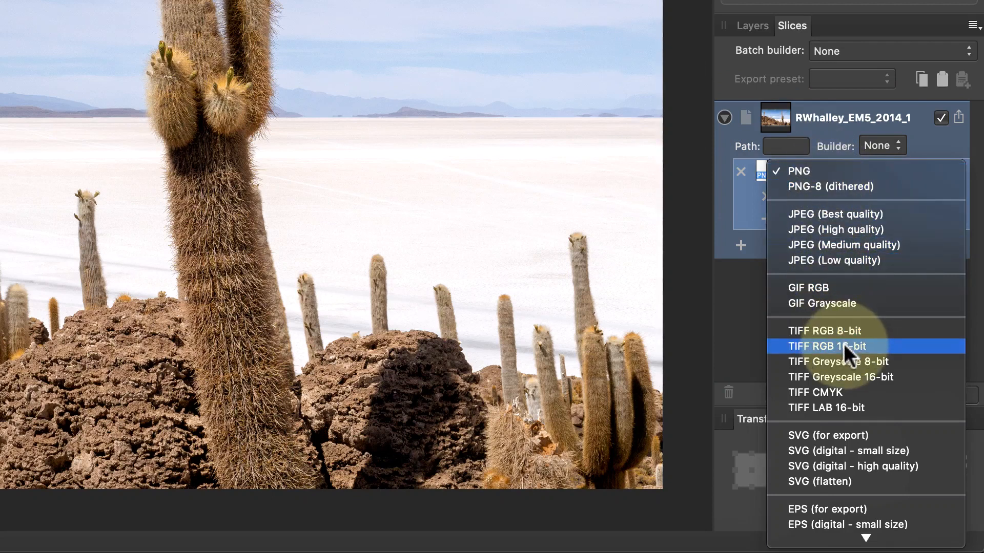
pyautogui.click(826, 346)
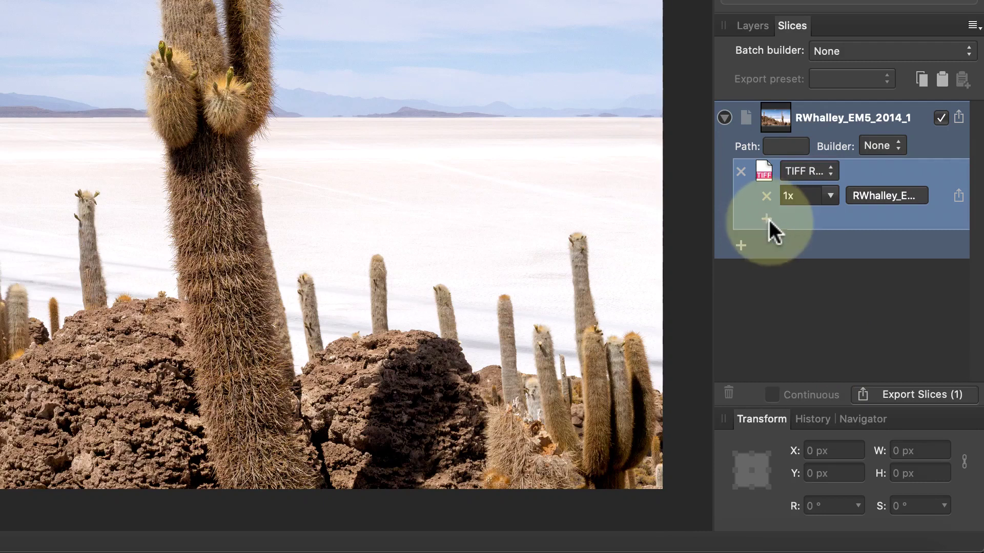
pyautogui.click(765, 218)
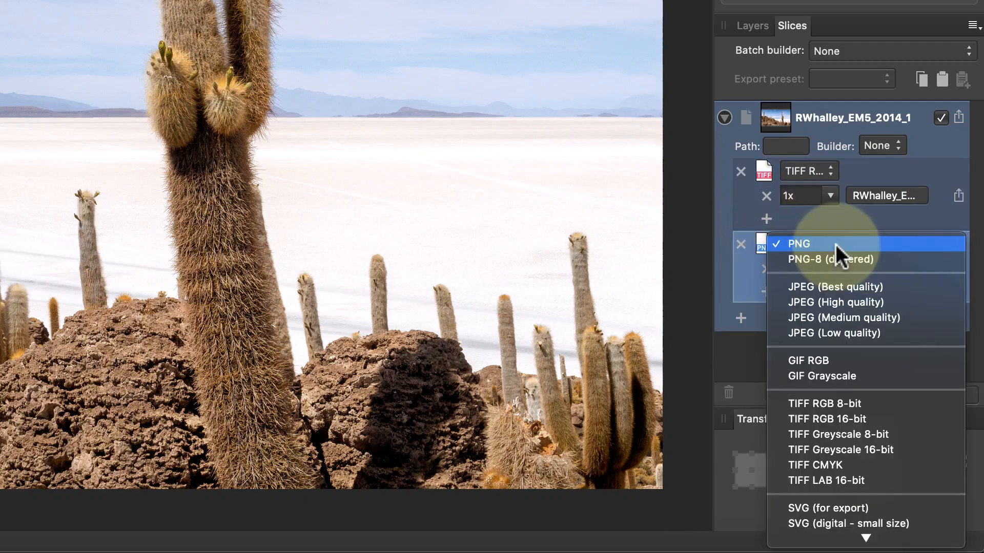
pyautogui.moveTo(834, 324)
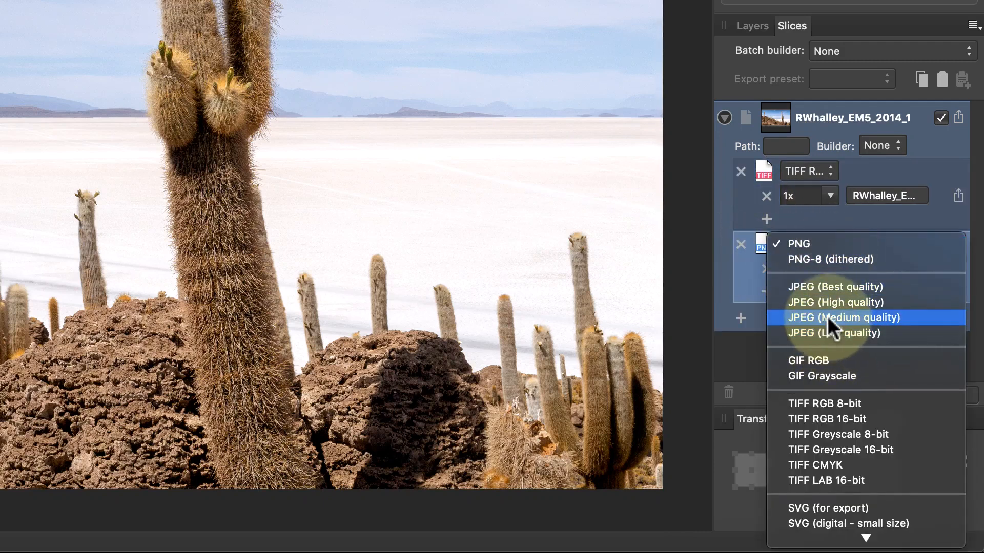
pyautogui.click(844, 318)
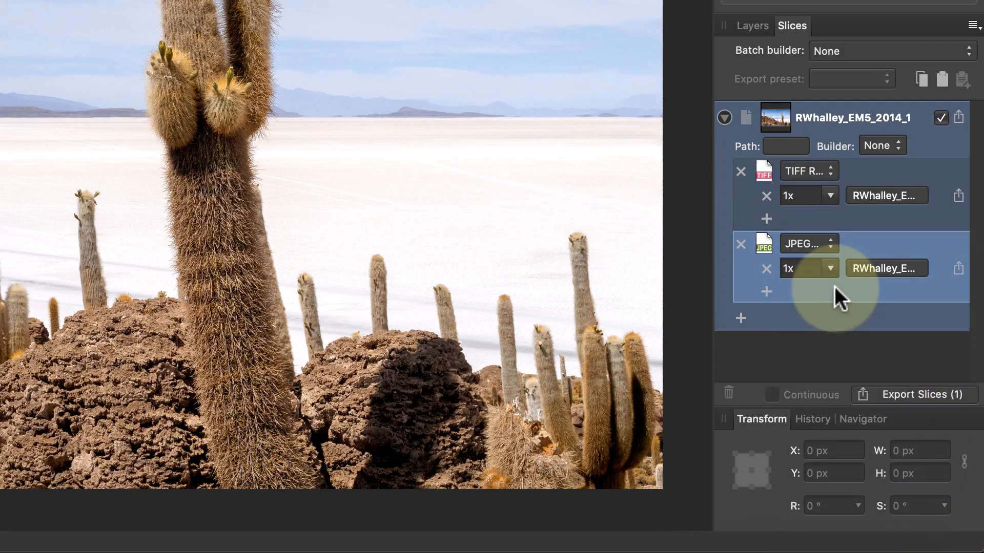
pyautogui.click(809, 268)
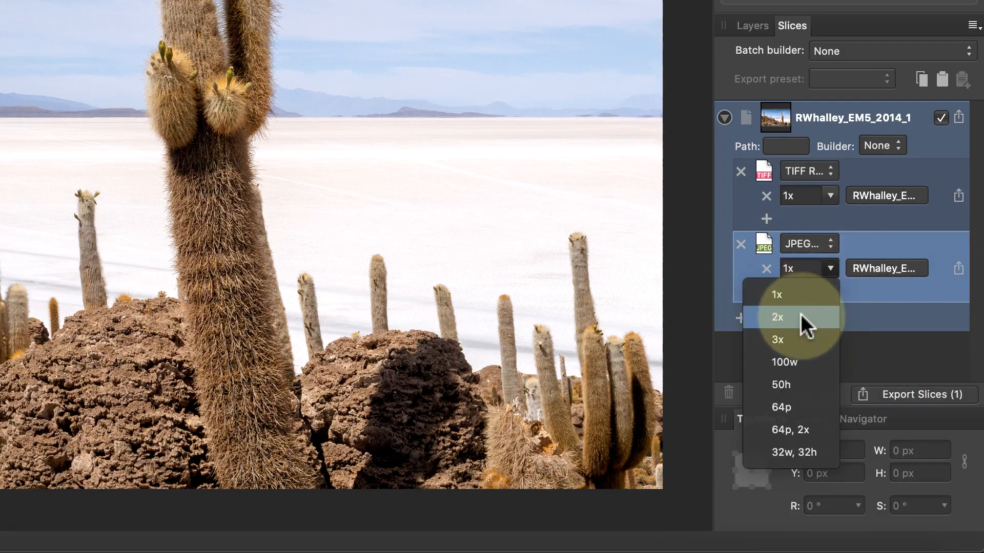
pyautogui.click(776, 317)
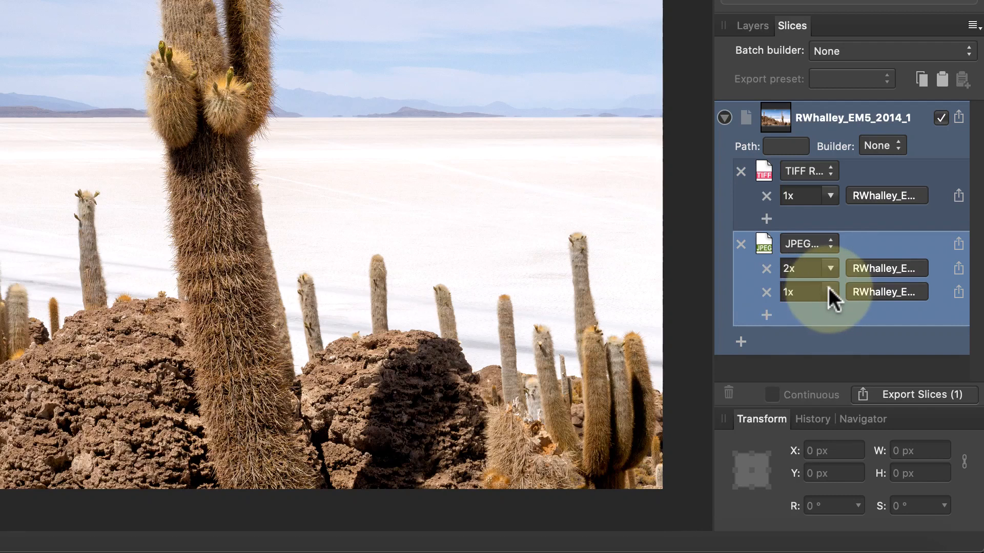
pyautogui.click(832, 292)
pyautogui.write('3')
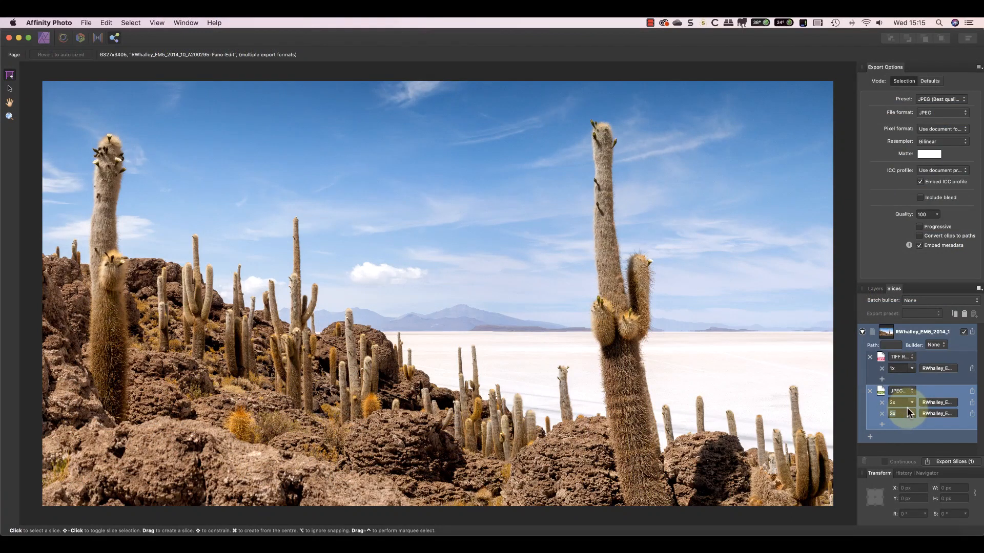
# Start Export Slices, then cancel the export folder chooser.
pyautogui.click(941, 140)
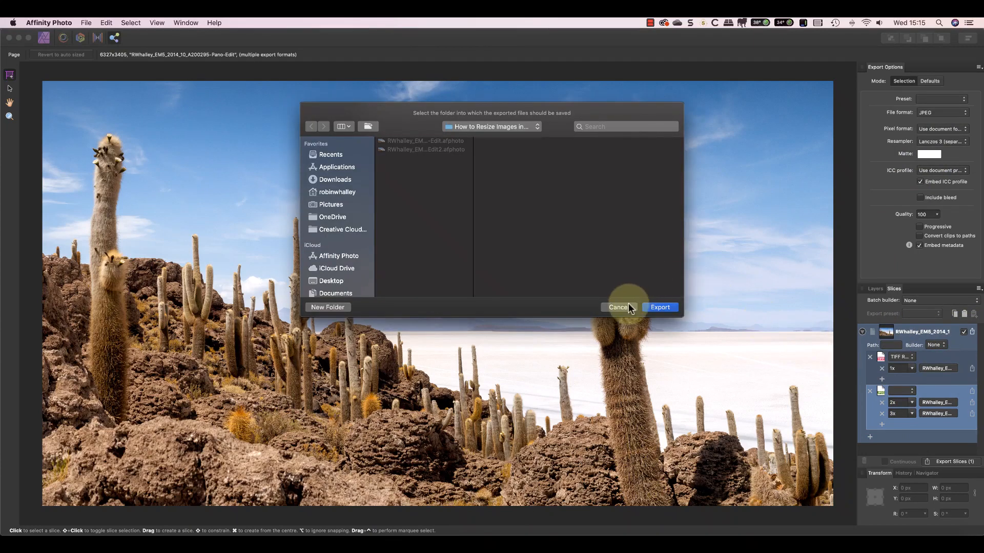
pyautogui.click(618, 307)
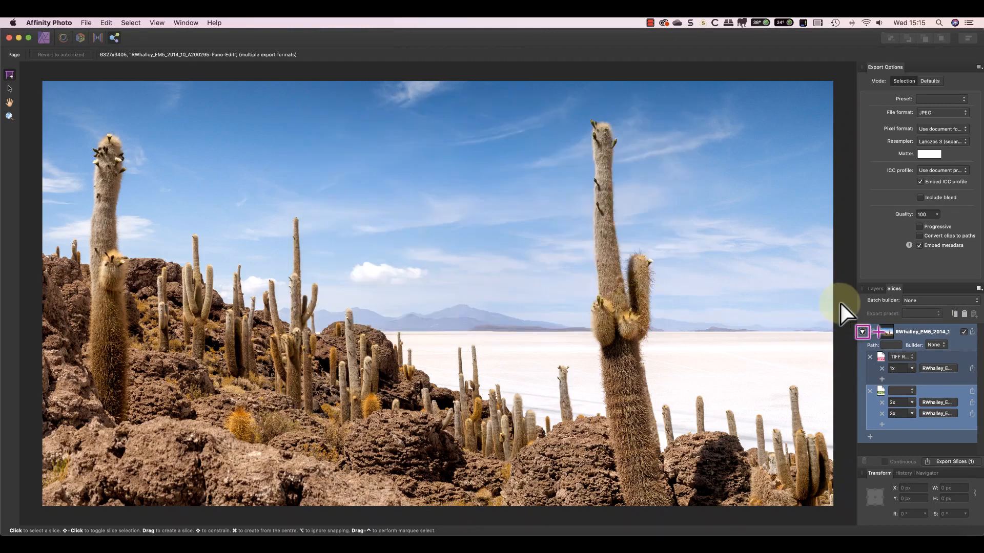